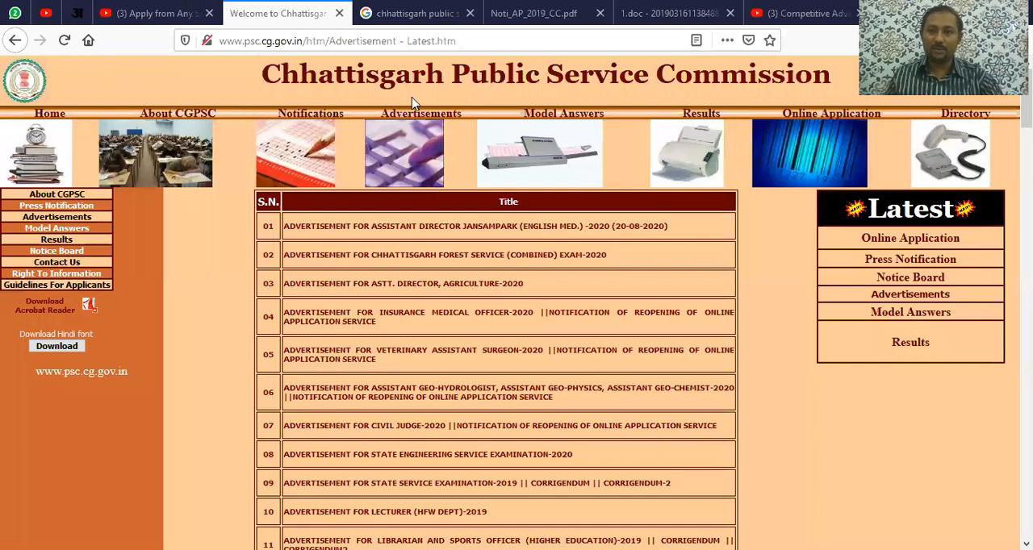
mouse_move(444, 141)
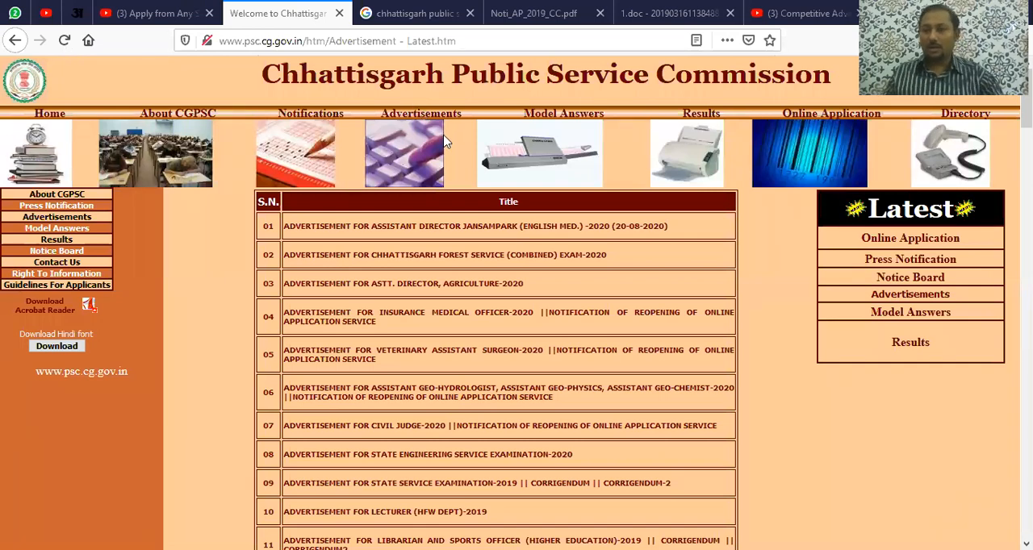
mouse_move(569, 201)
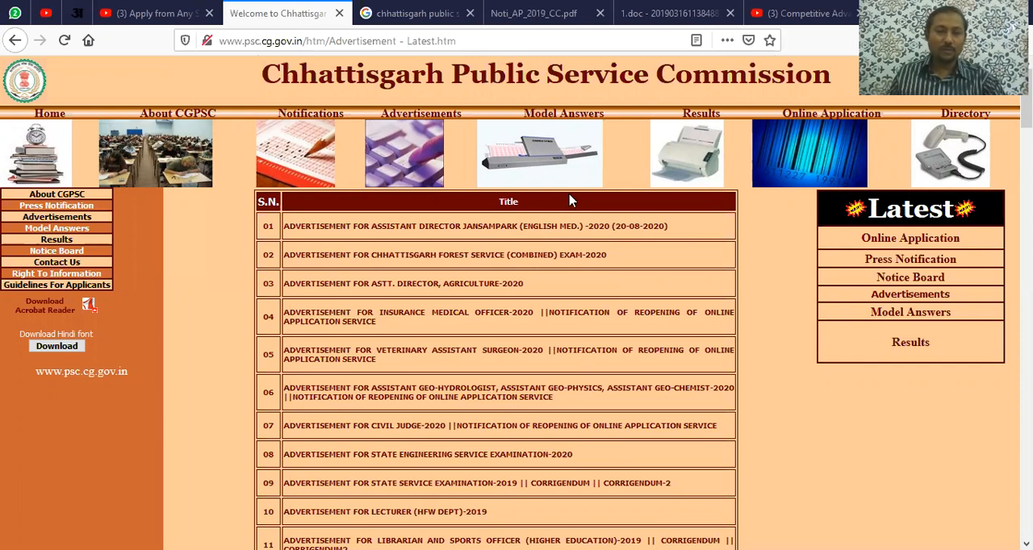
mouse_move(498, 116)
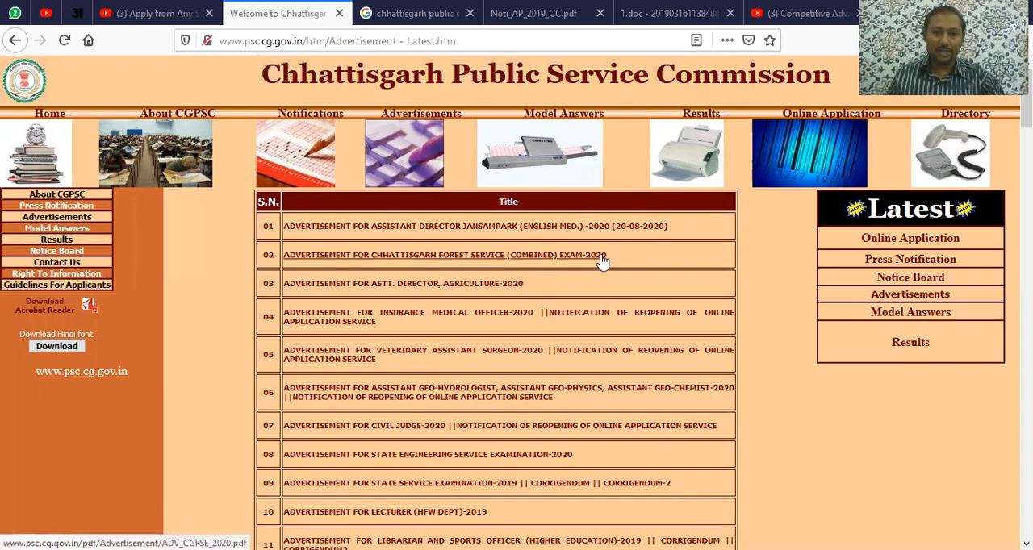
Step: Scroll the CGPSC advertisements table down to entry 14, Advertisement for Assistant Professor-2019
scroll("down", 3)
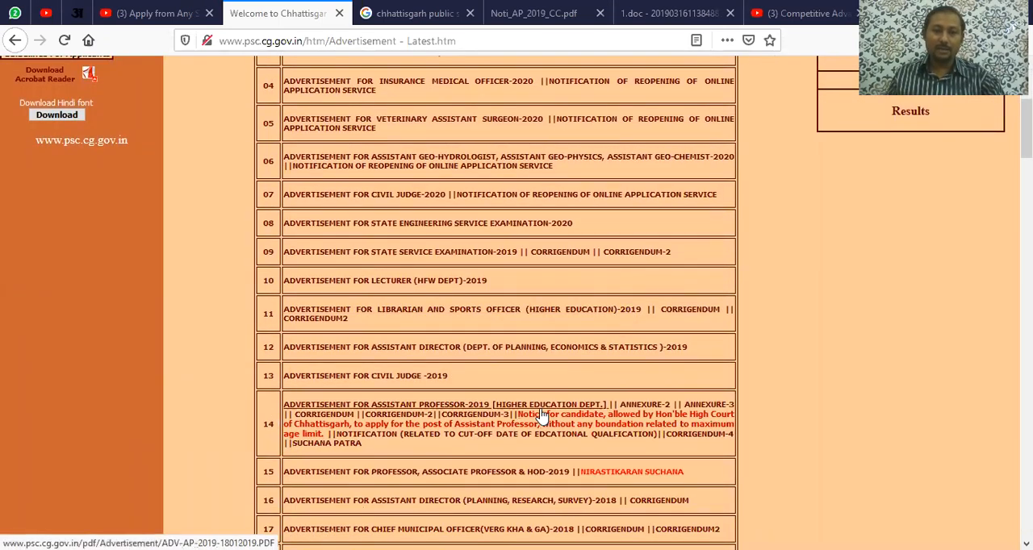
mouse_move(538, 411)
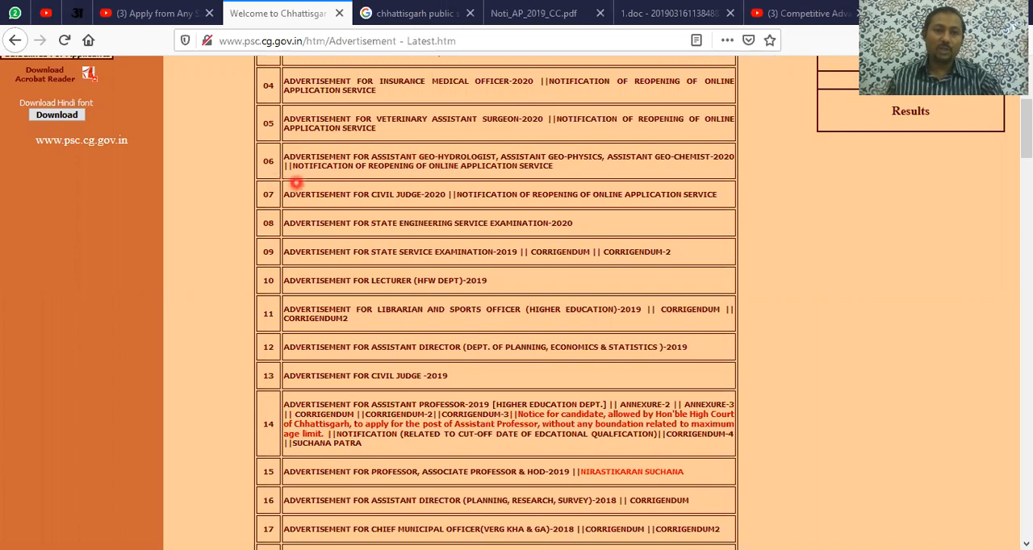
mouse_move(369, 192)
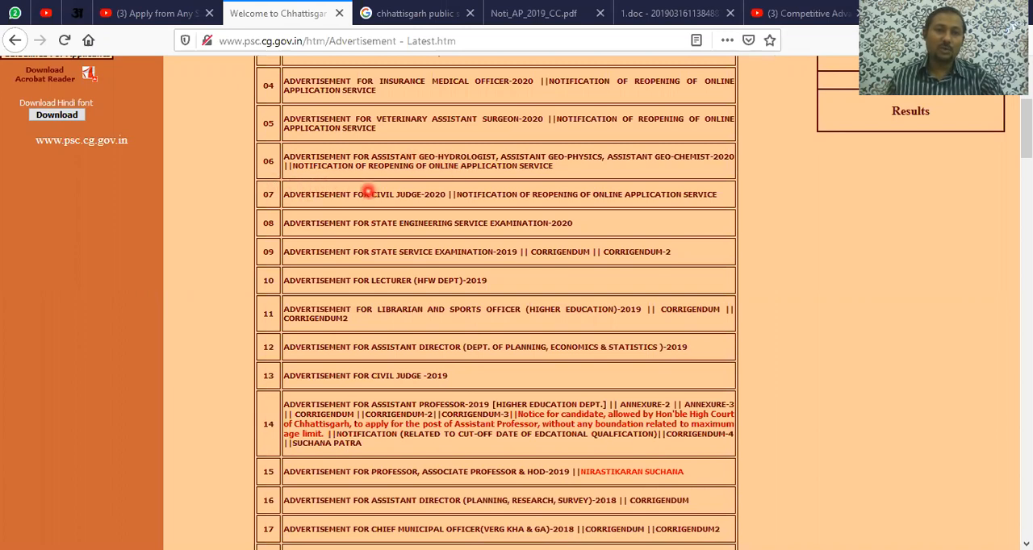
mouse_move(429, 212)
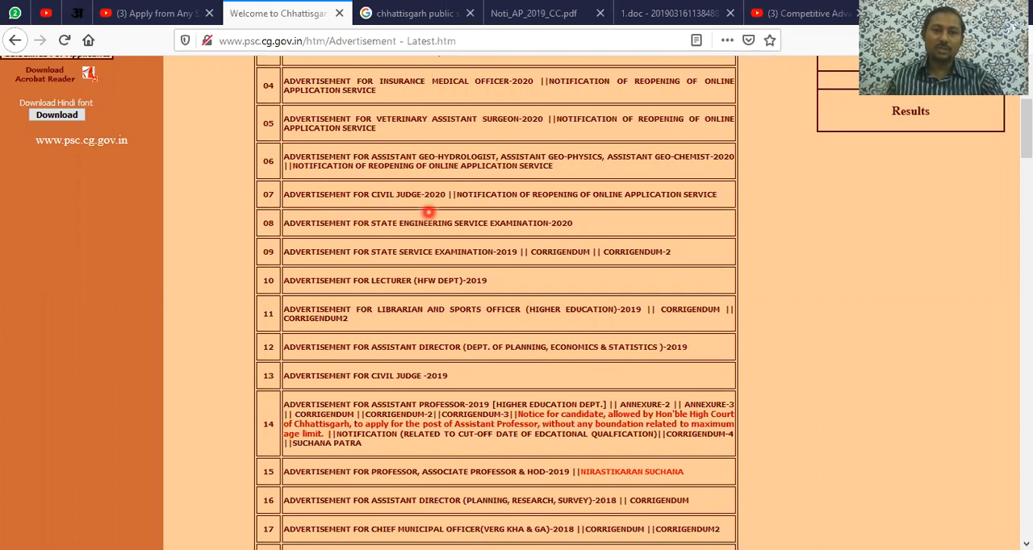
mouse_move(333, 270)
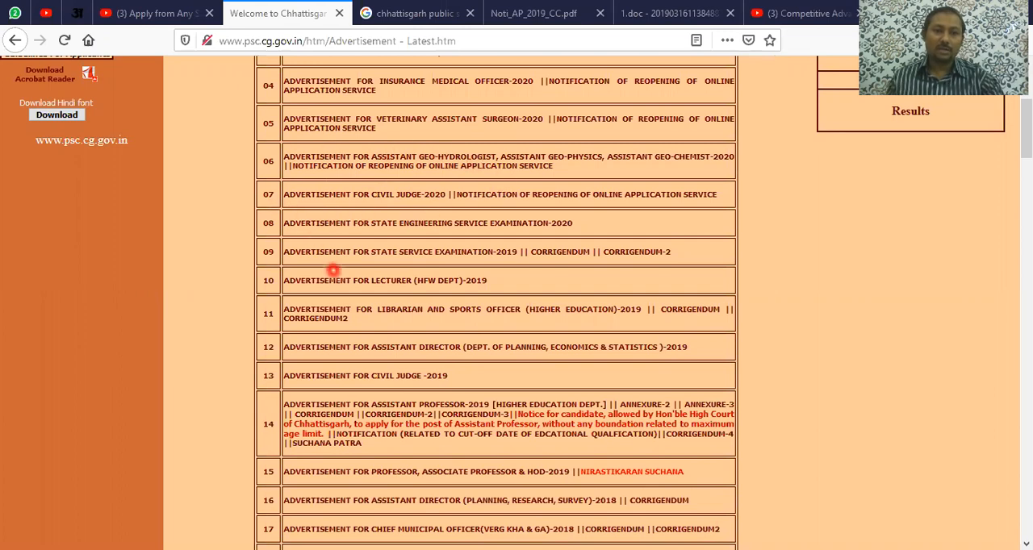
mouse_move(329, 274)
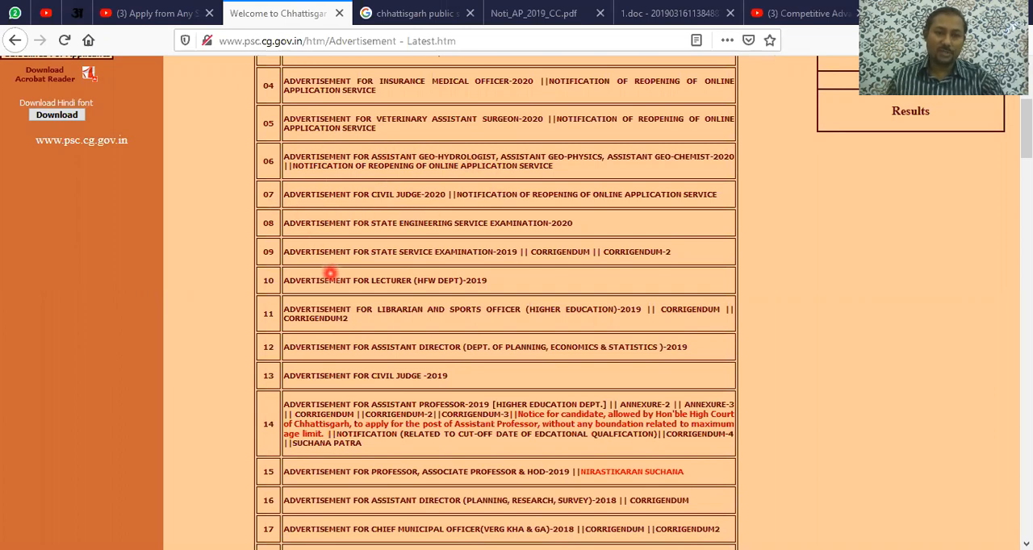
mouse_move(181, 203)
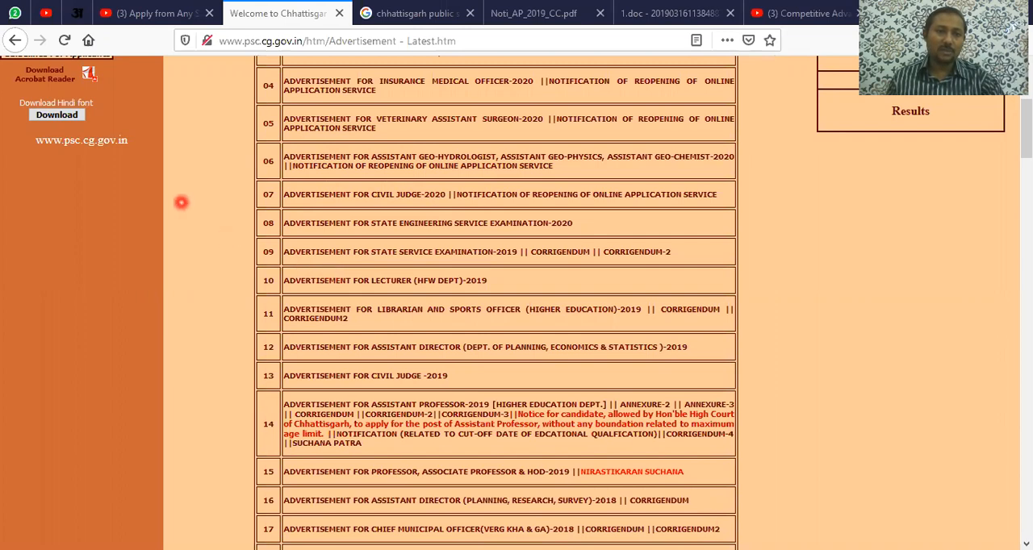
mouse_move(209, 207)
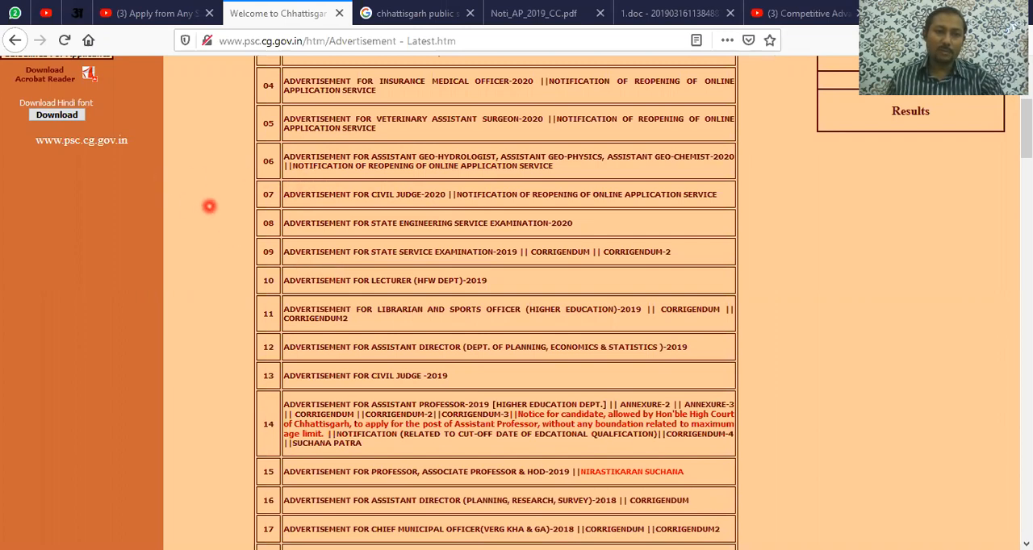
mouse_move(141, 218)
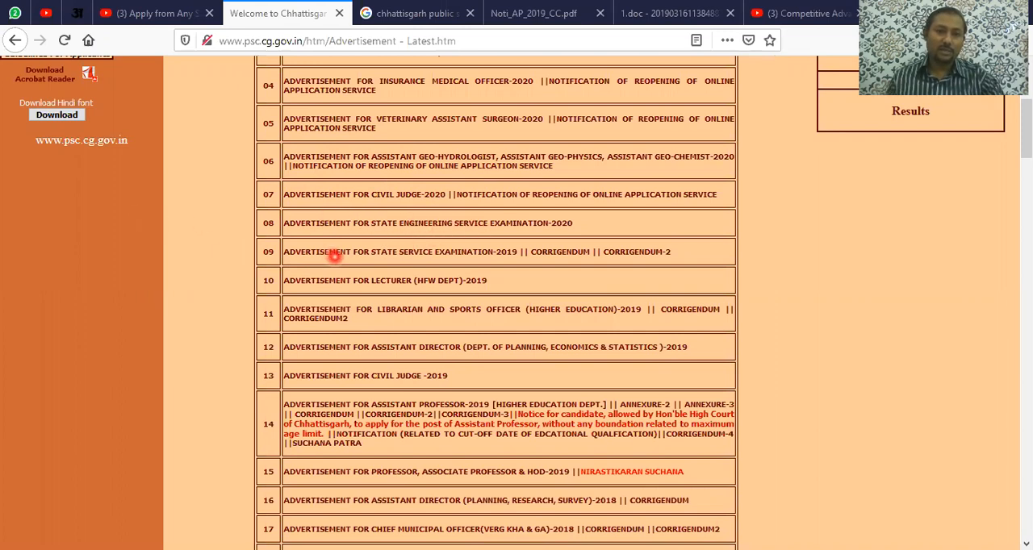
mouse_move(343, 223)
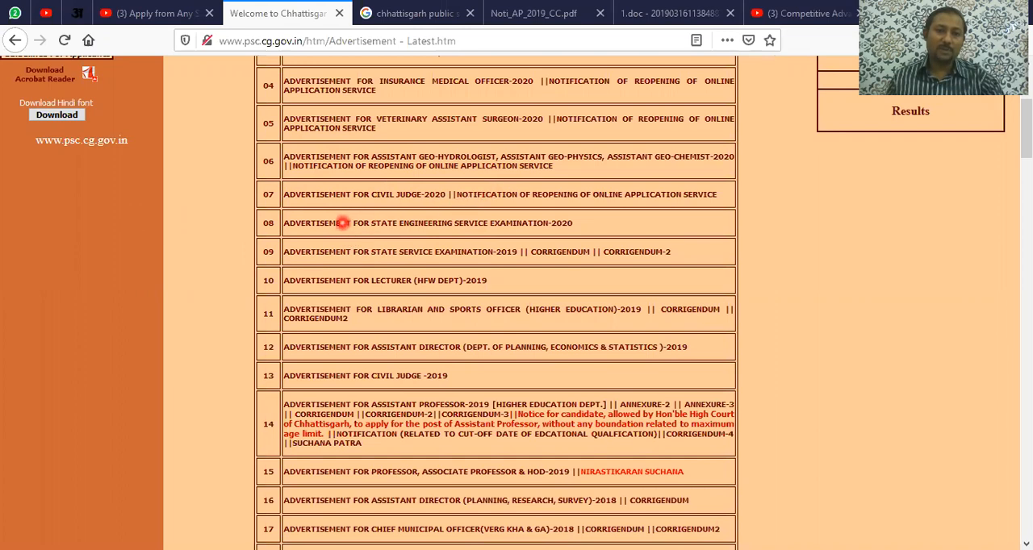
mouse_move(277, 270)
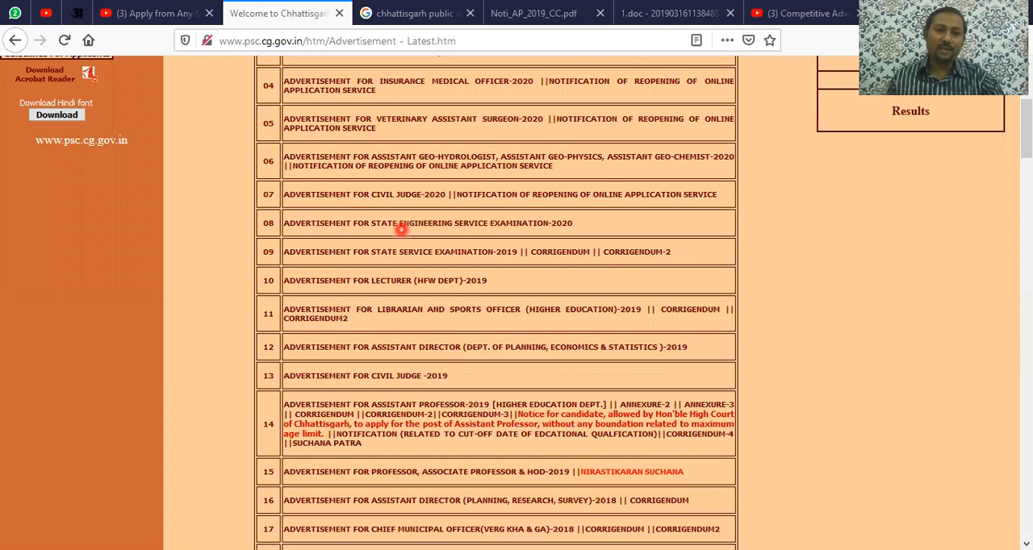
mouse_move(259, 257)
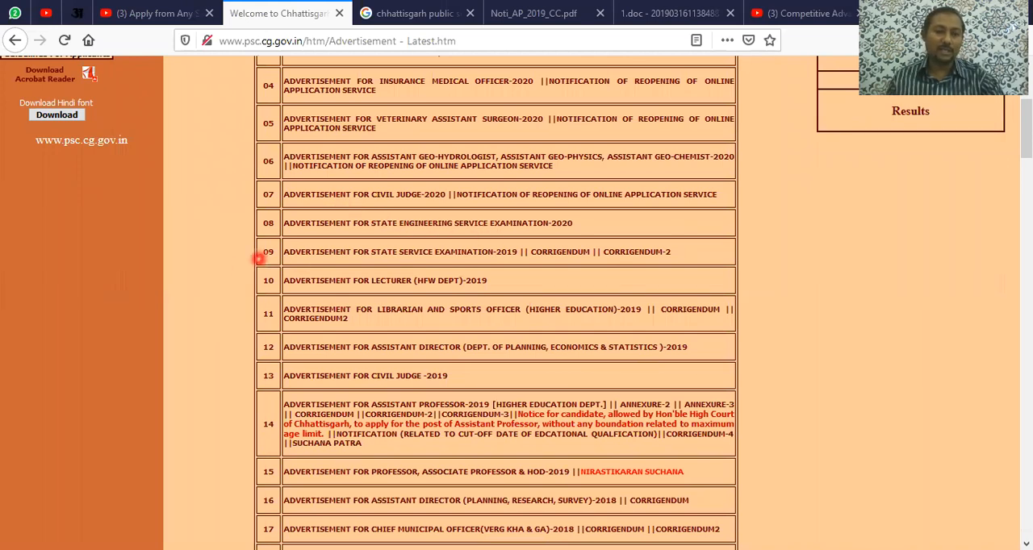
mouse_move(390, 293)
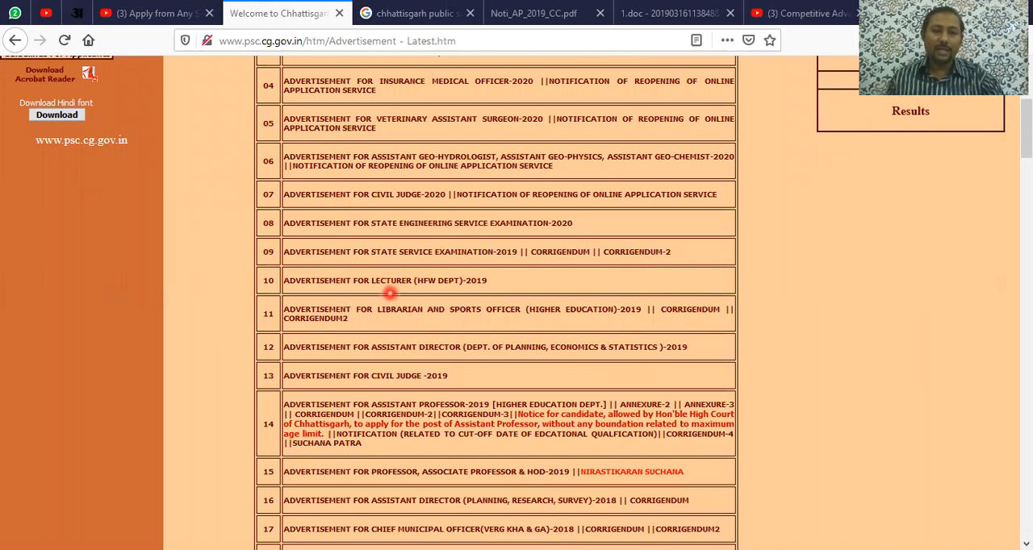
mouse_move(443, 293)
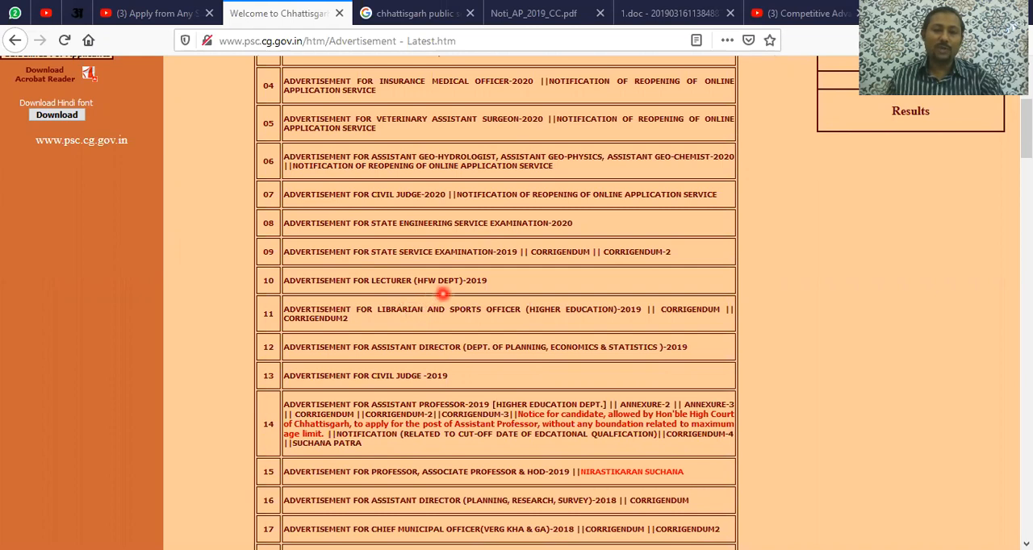
mouse_move(415, 324)
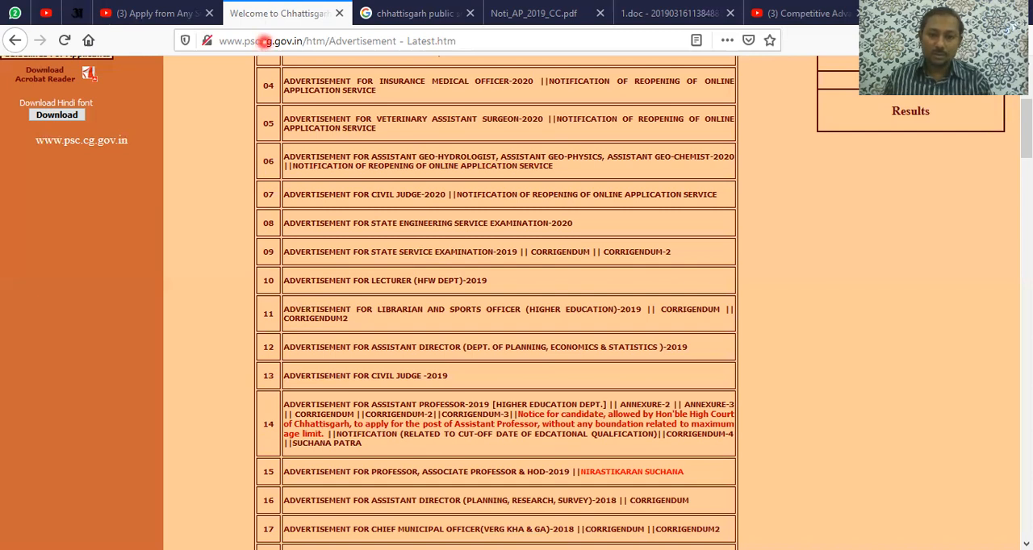
mouse_move(485, 466)
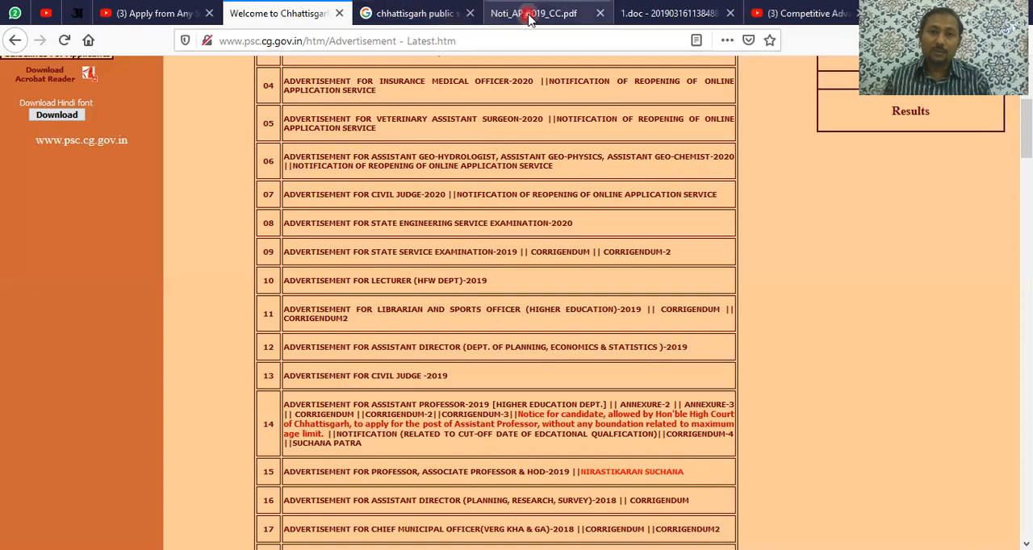
Step: Read the Noti_AP_2019_CC.pdf Hindi notice, then return to the advertisements list's top entries
left_click(533, 13)
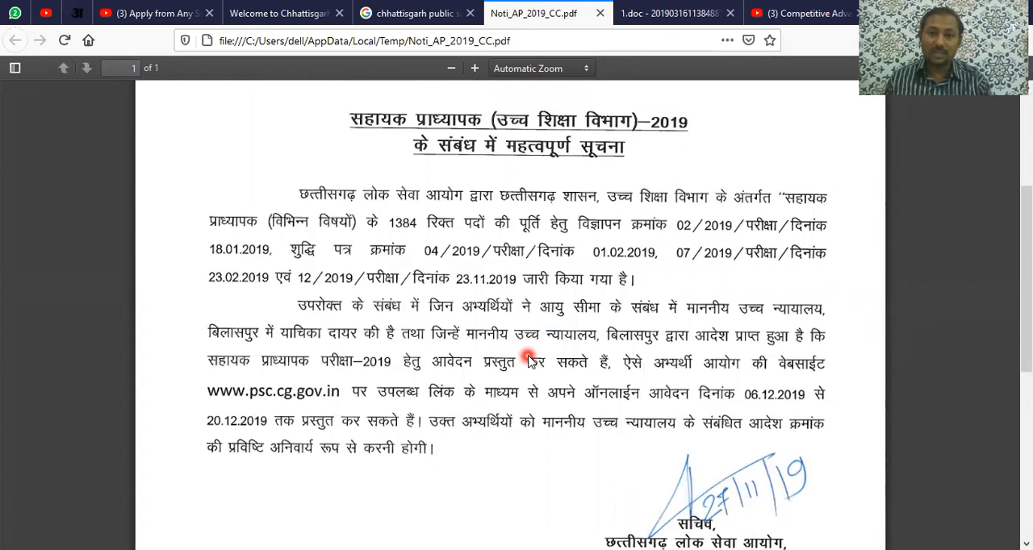
scroll("down", 3)
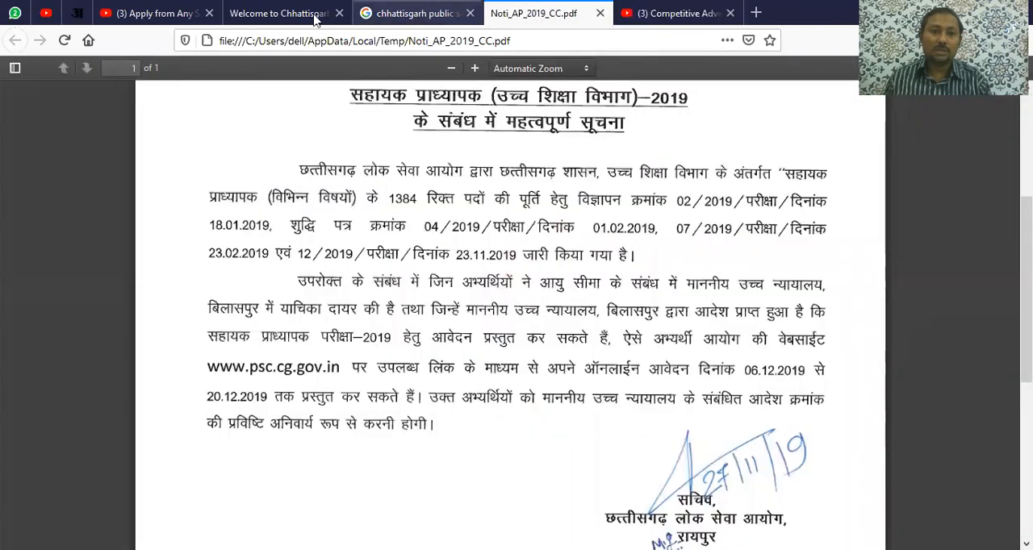
left_click(278, 13)
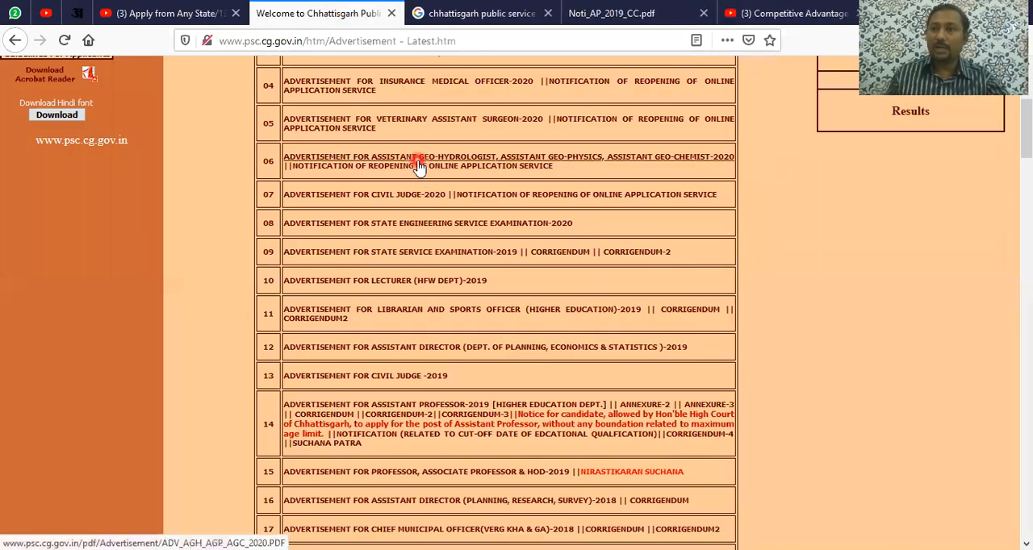
scroll("up", 3)
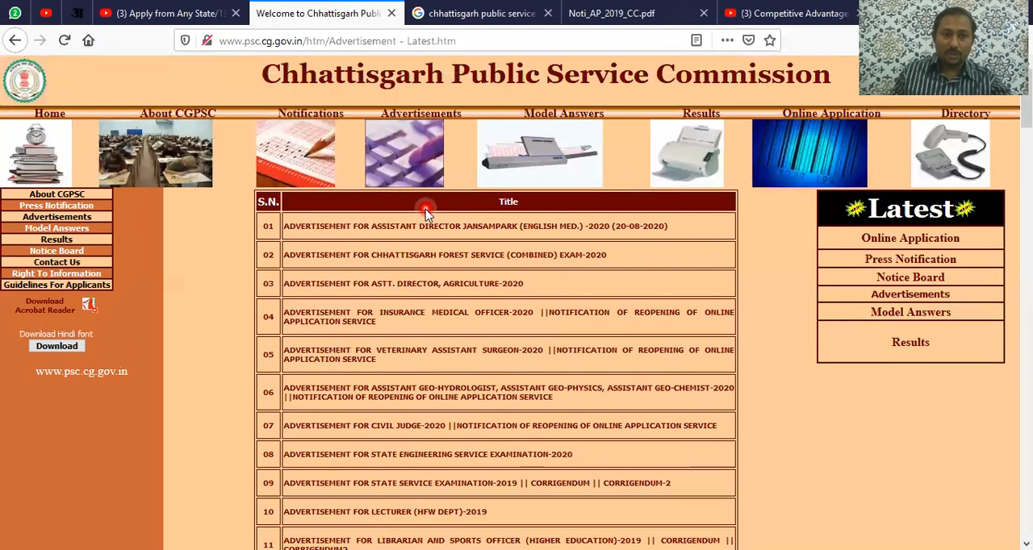